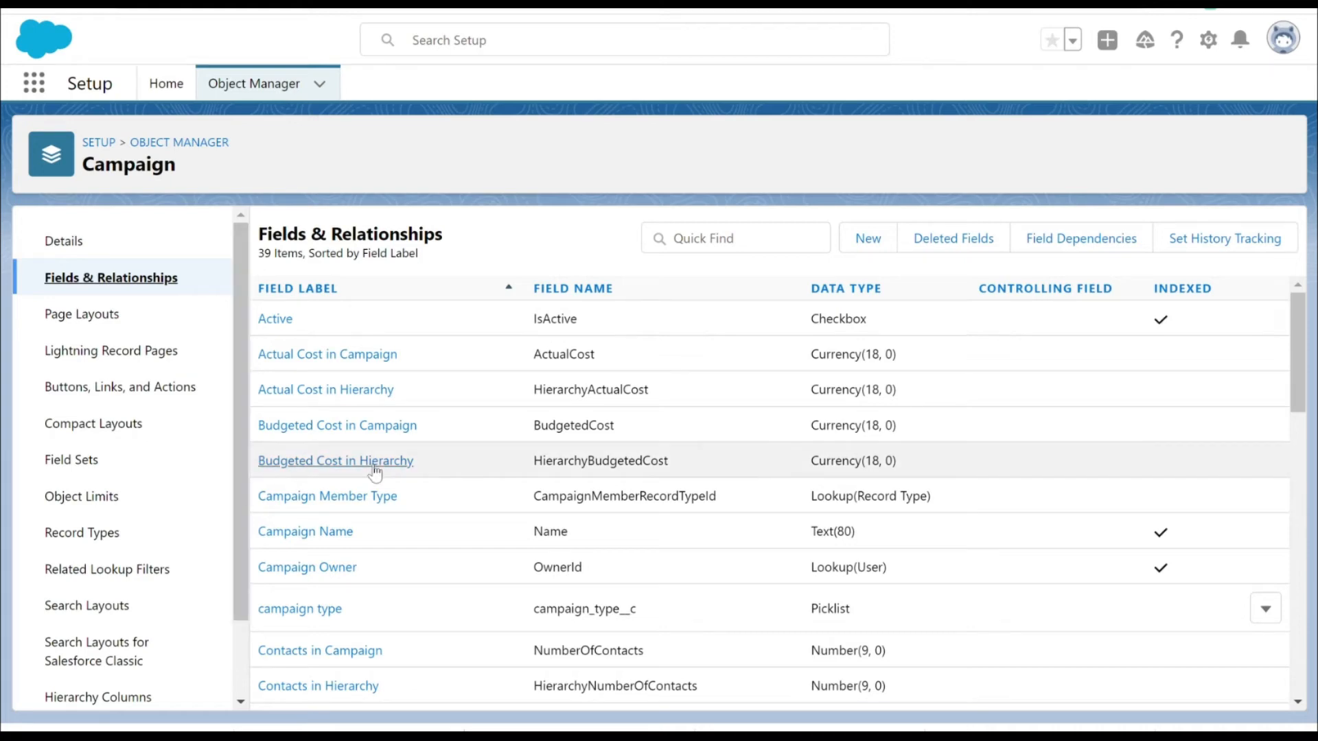
mouse_move(915, 261)
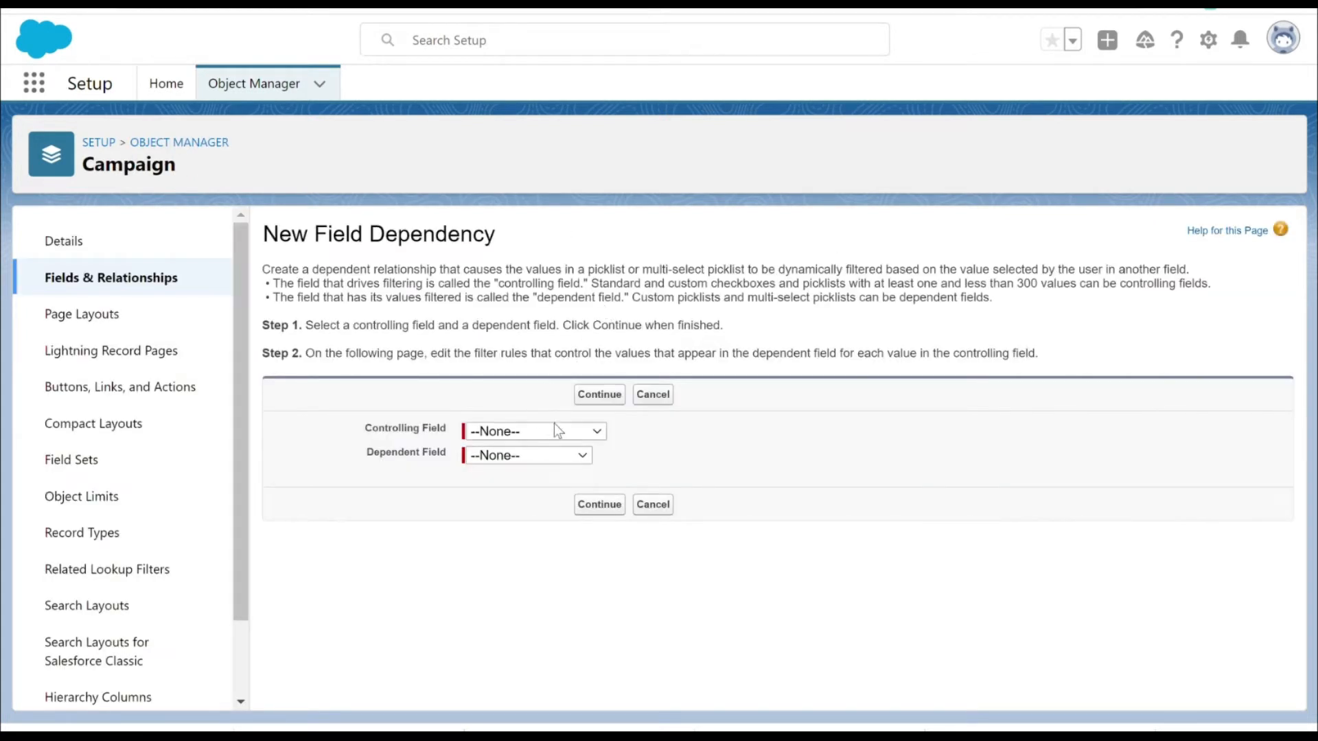
mouse_move(538, 681)
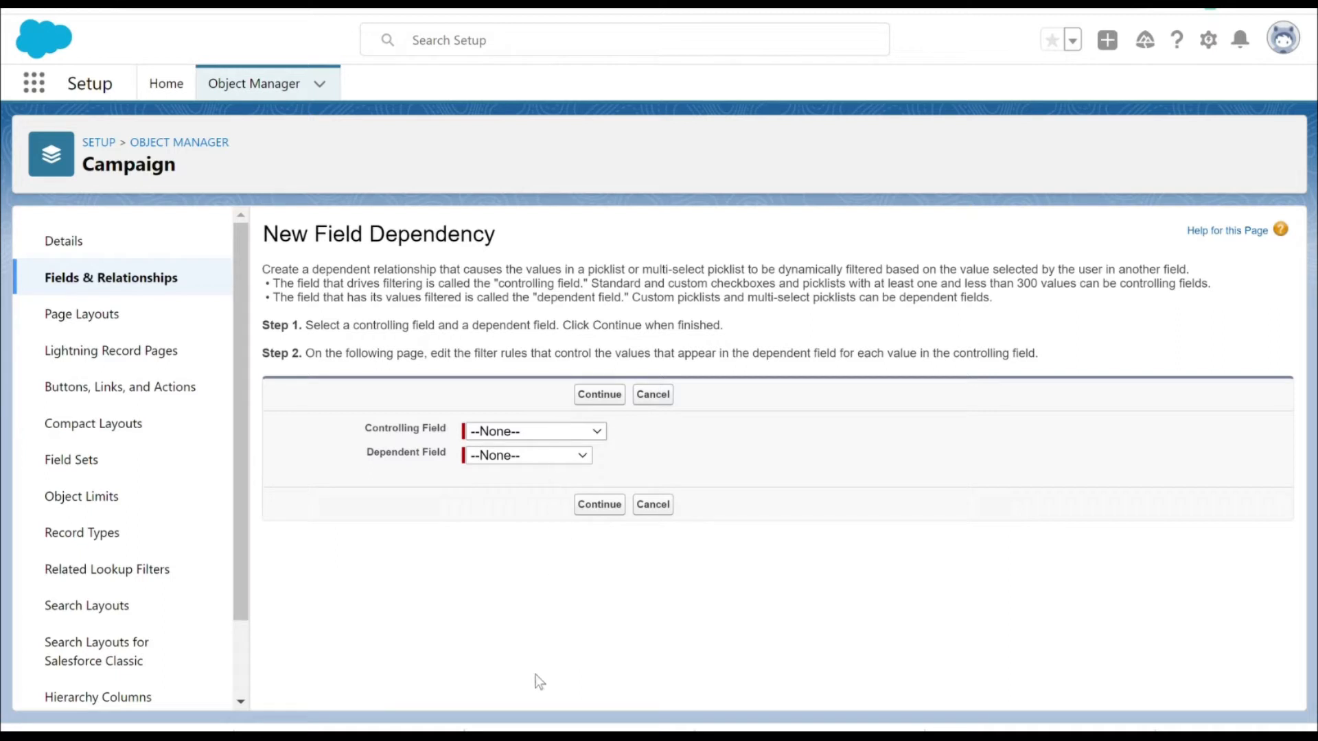
Make Parent Campaign the controlling field and campaign type the dependent field, then continue to the matrix
left_click(534, 431)
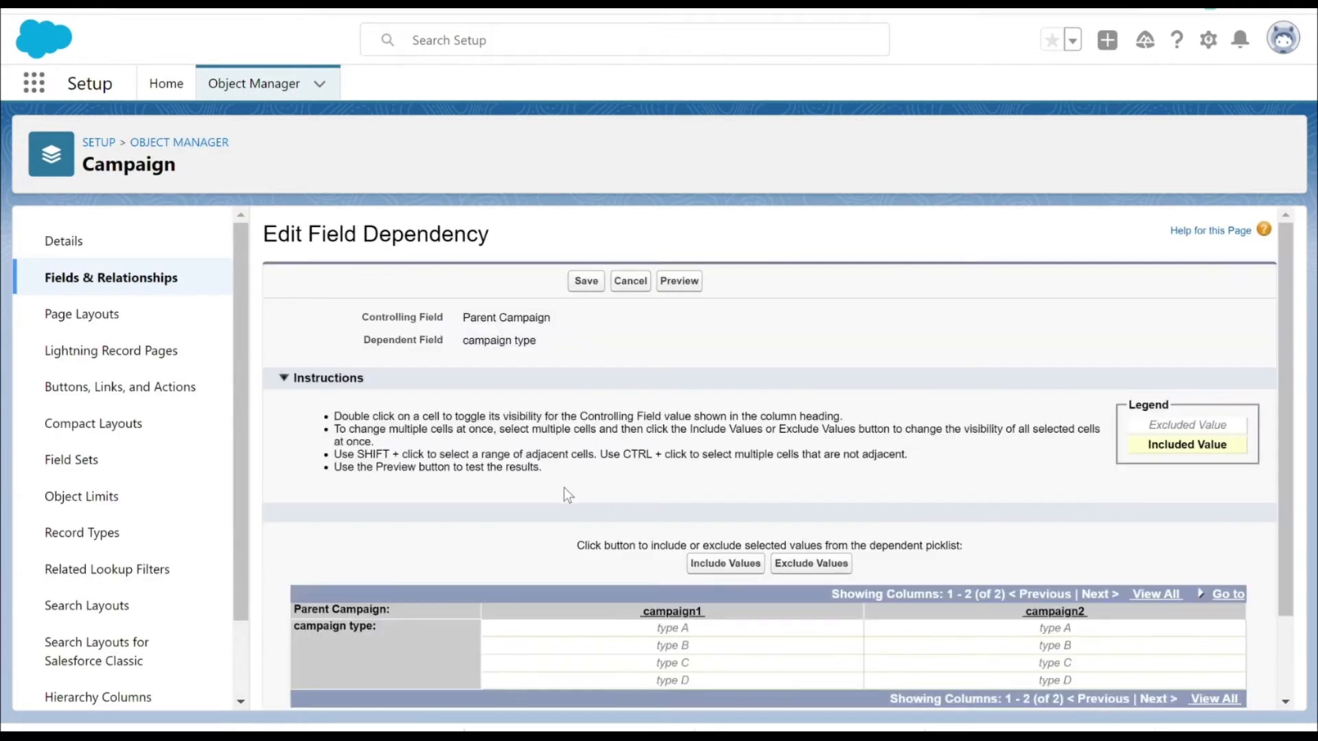
Include types A, B and C under campaign1 and type D under campaign2 in the matrix
scroll("down", 3)
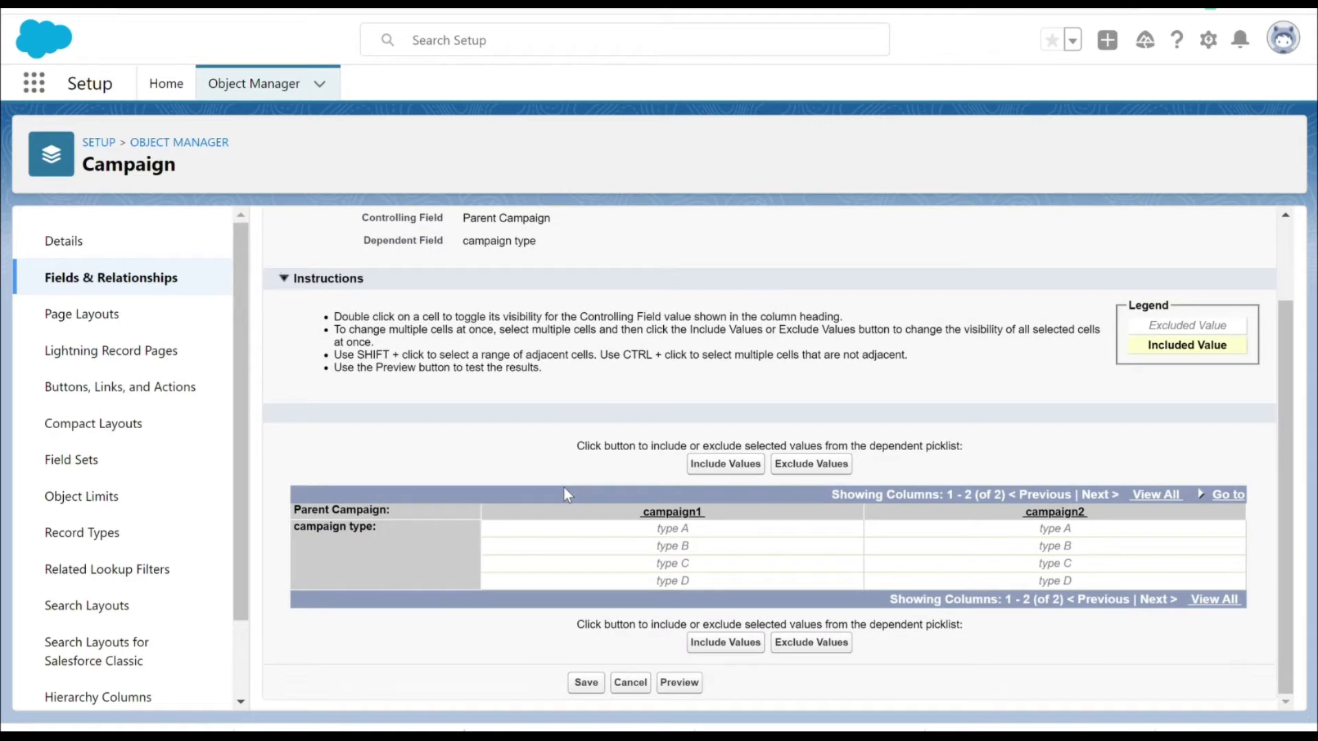
mouse_move(659, 534)
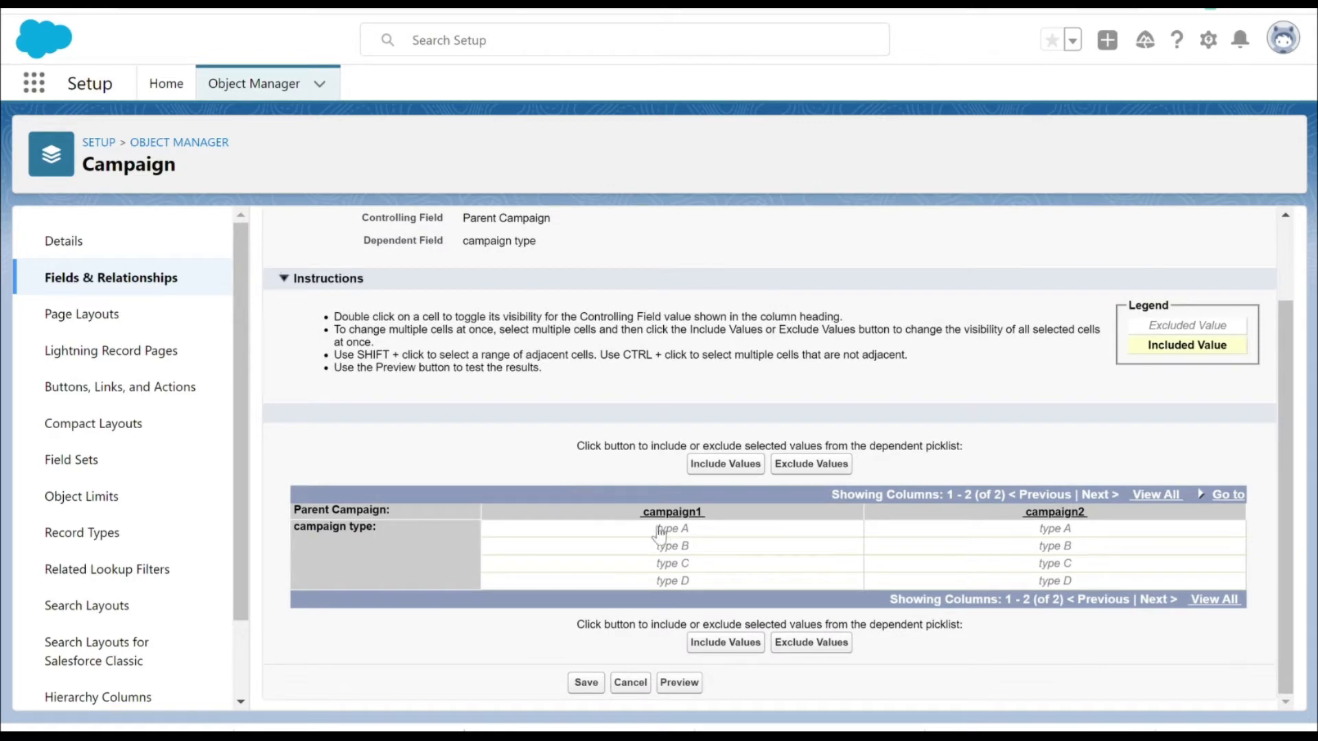
mouse_move(650, 534)
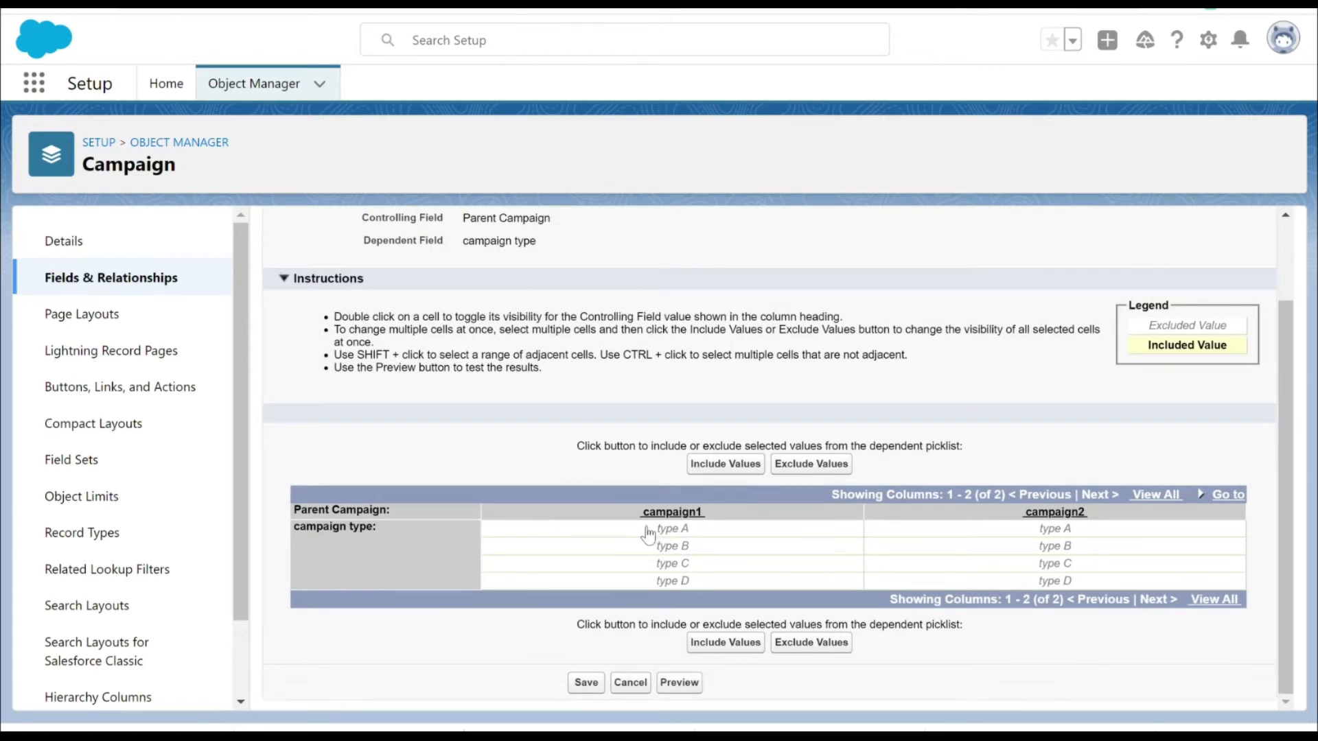
mouse_move(613, 535)
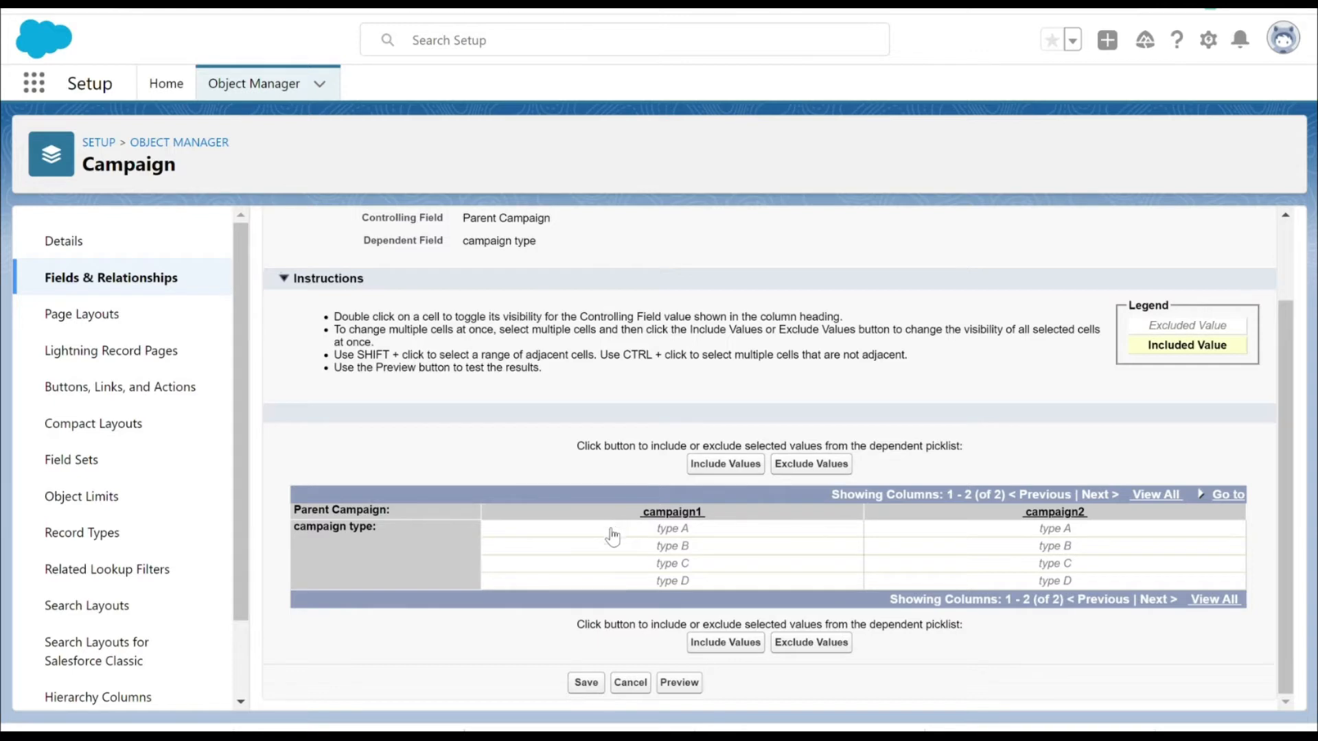
left_click(671, 527)
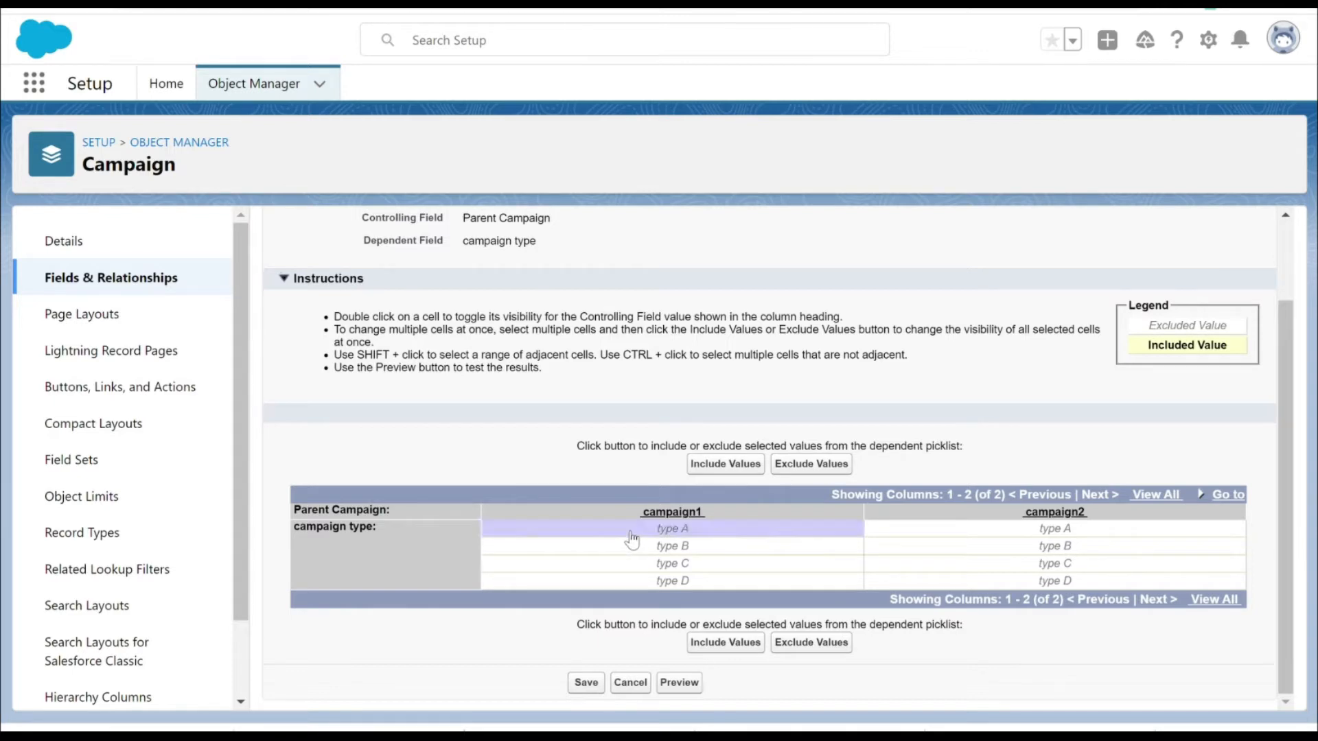
mouse_move(661, 567)
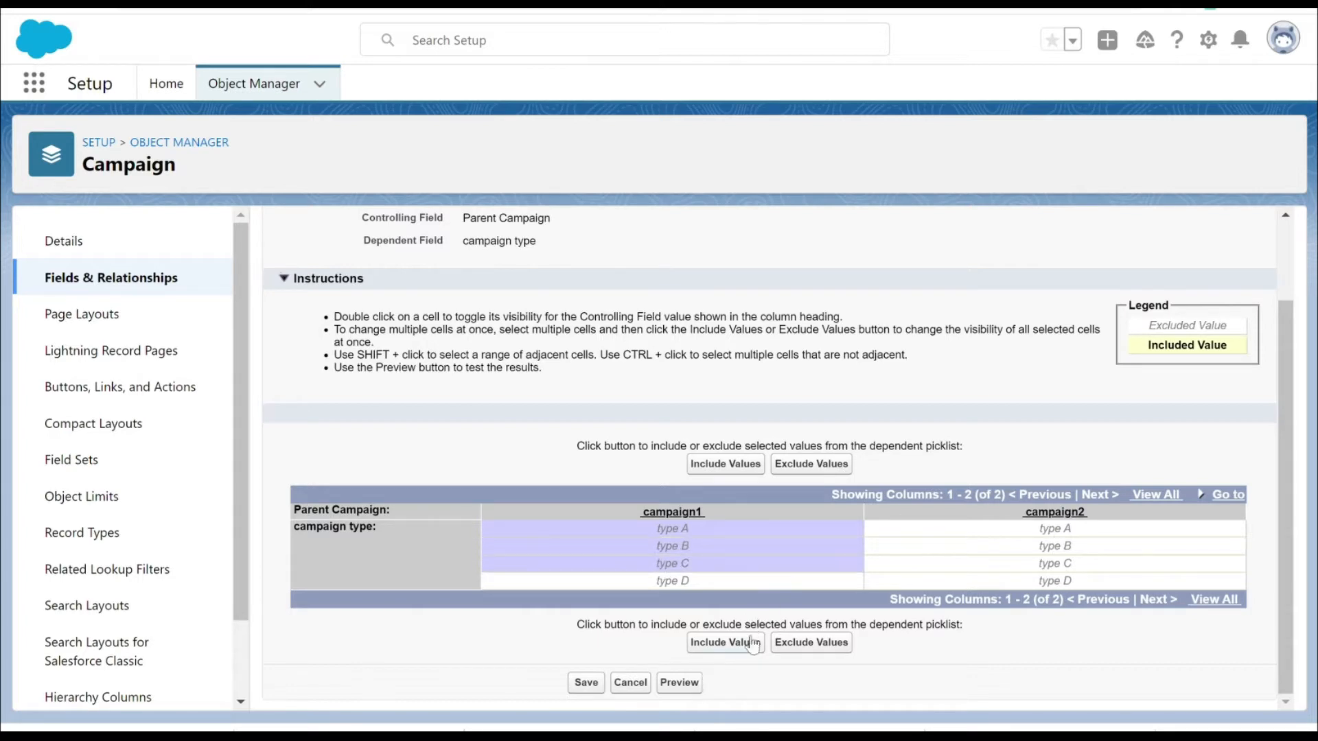
left_click(725, 642)
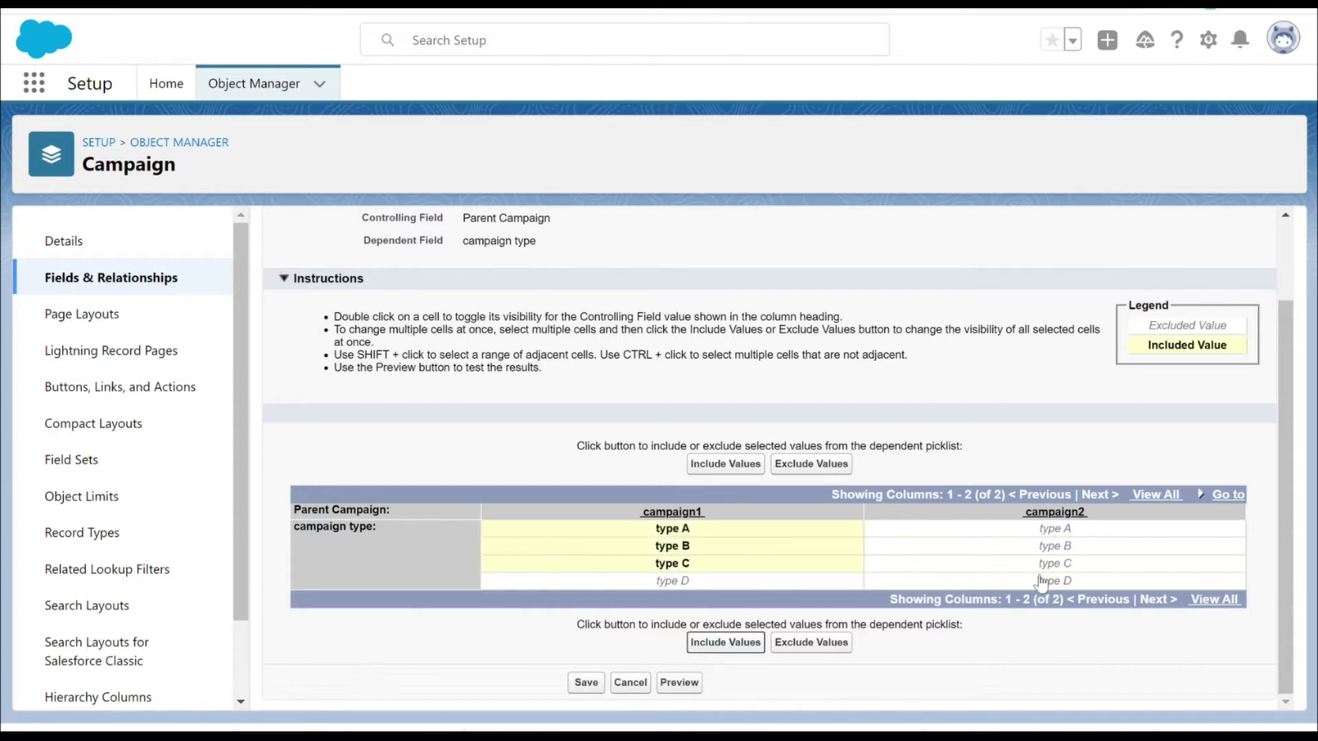
left_click(1055, 581)
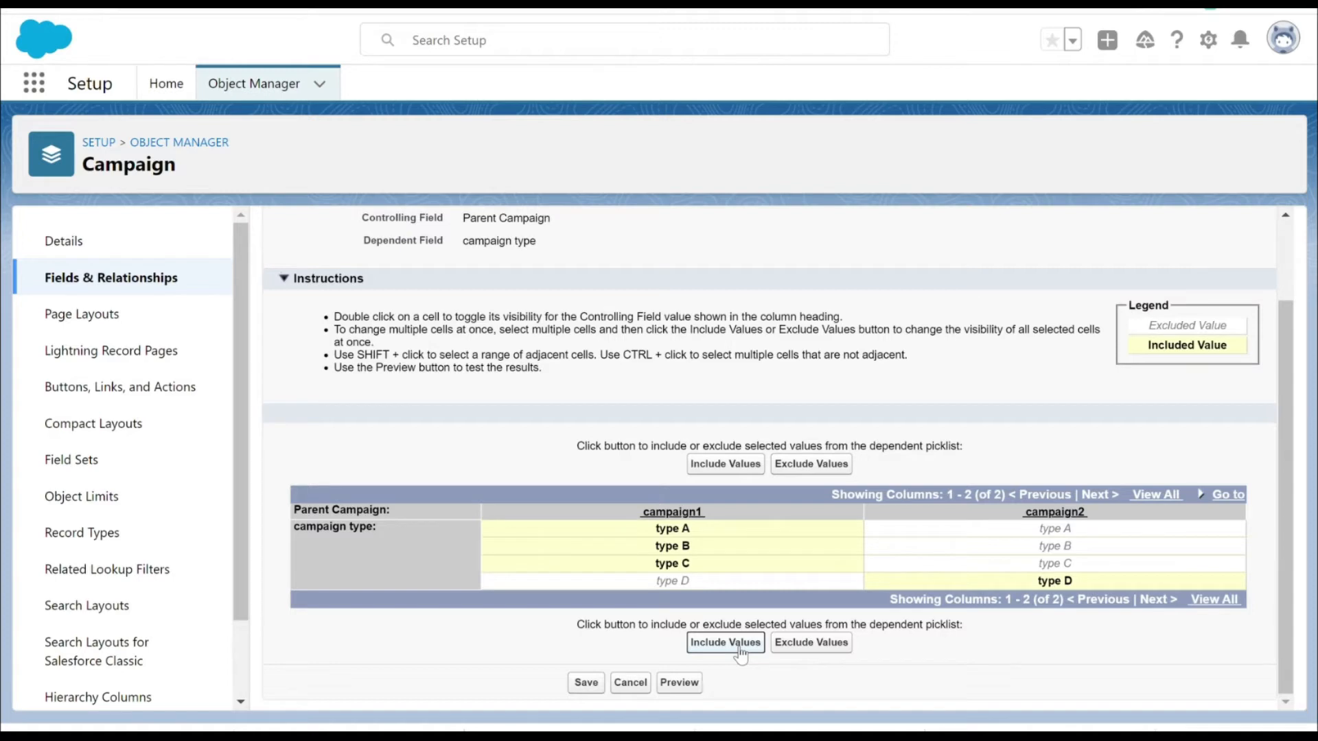
mouse_move(736, 611)
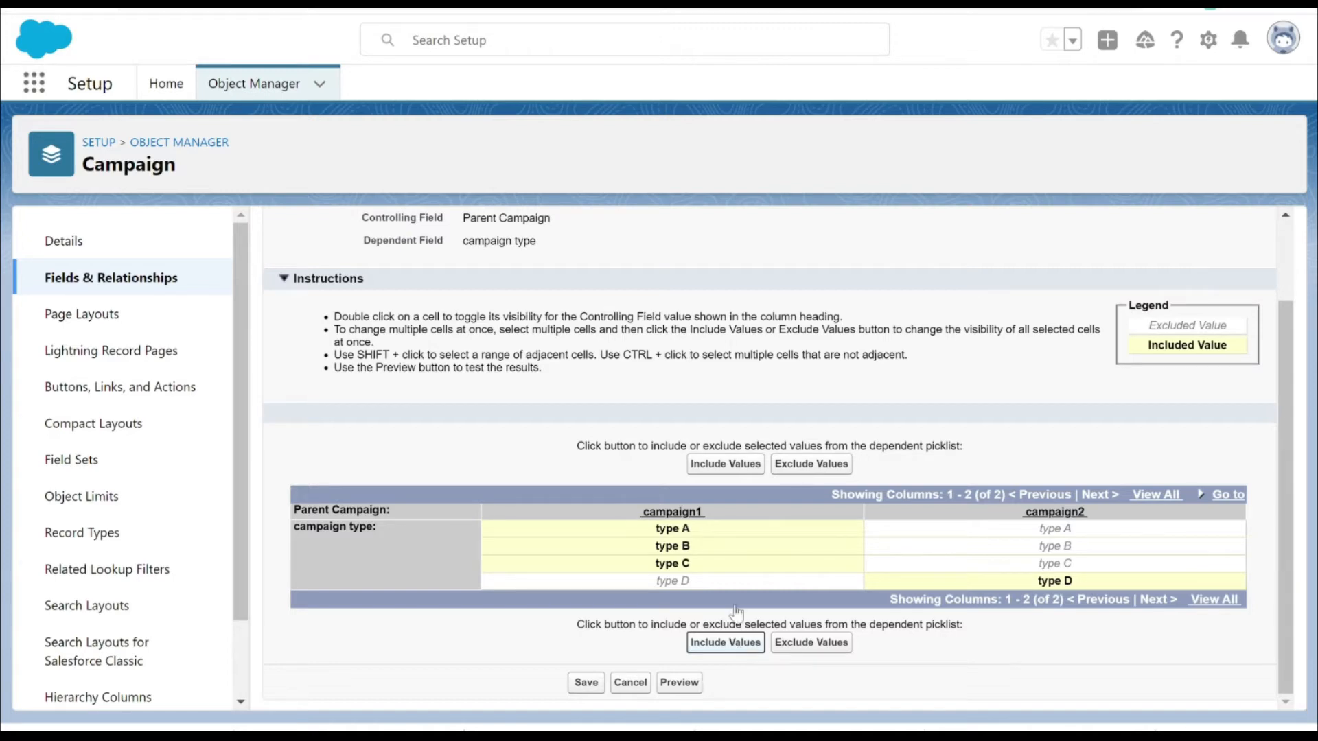
left_click(672, 545)
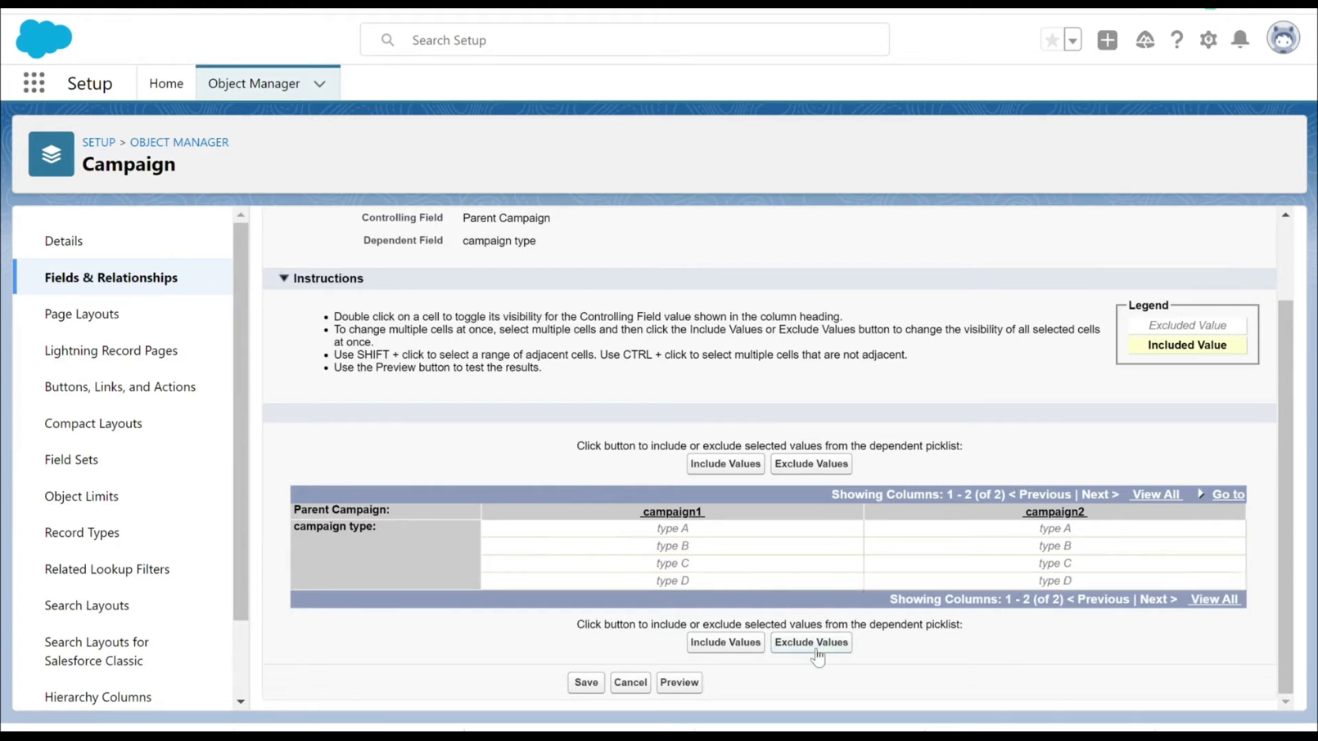
mouse_move(893, 497)
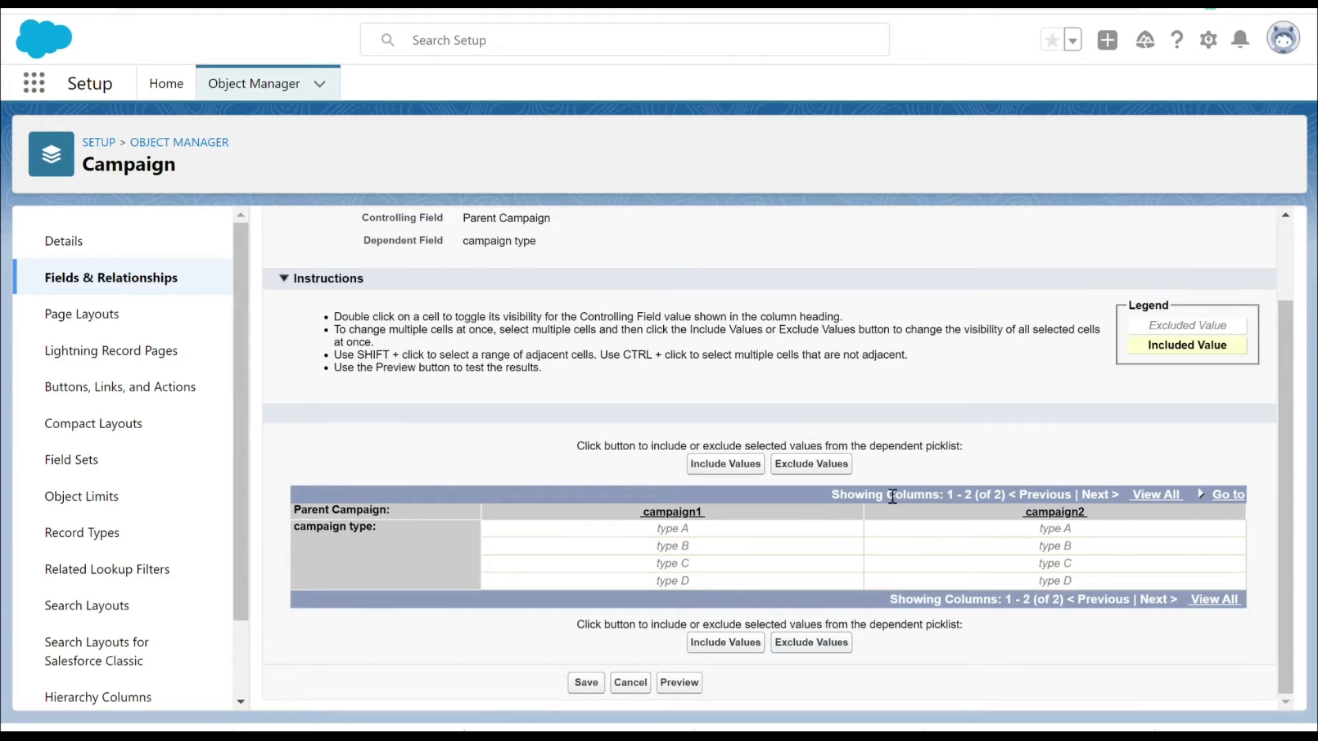
mouse_move(681, 538)
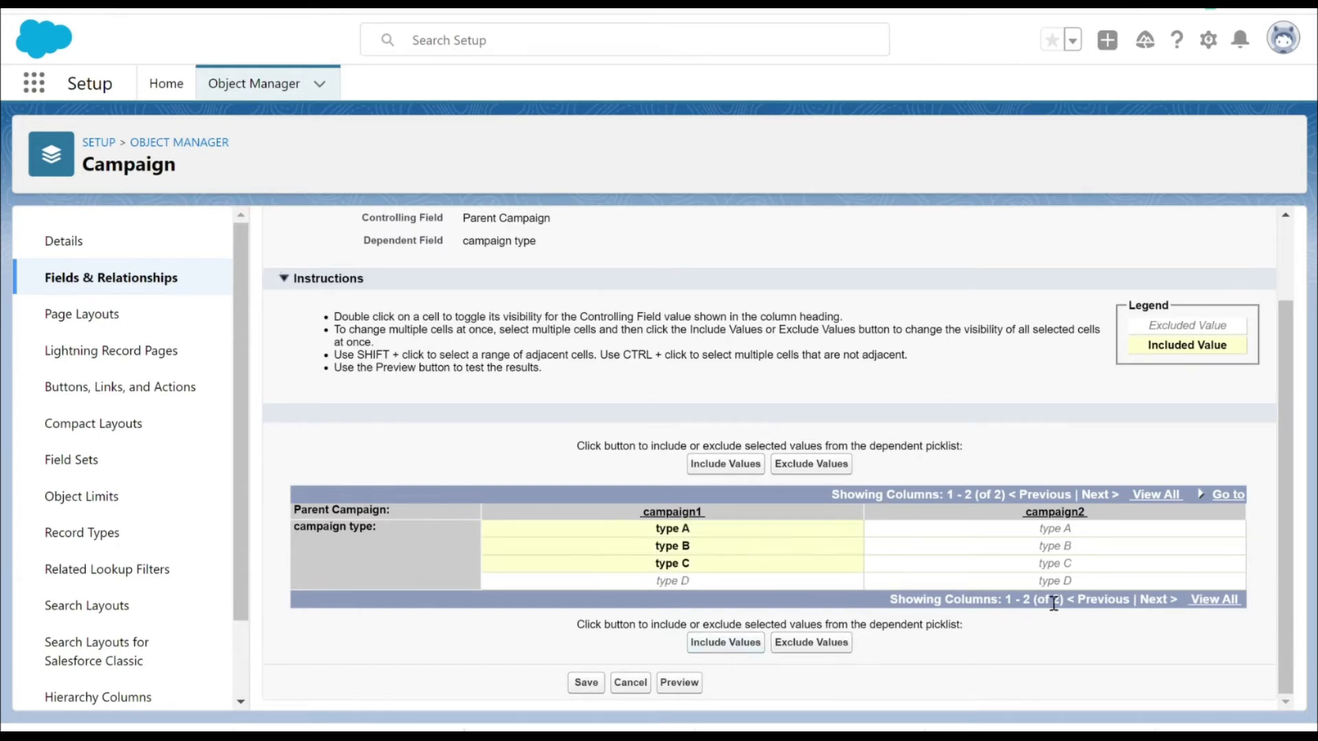
left_click(1055, 581)
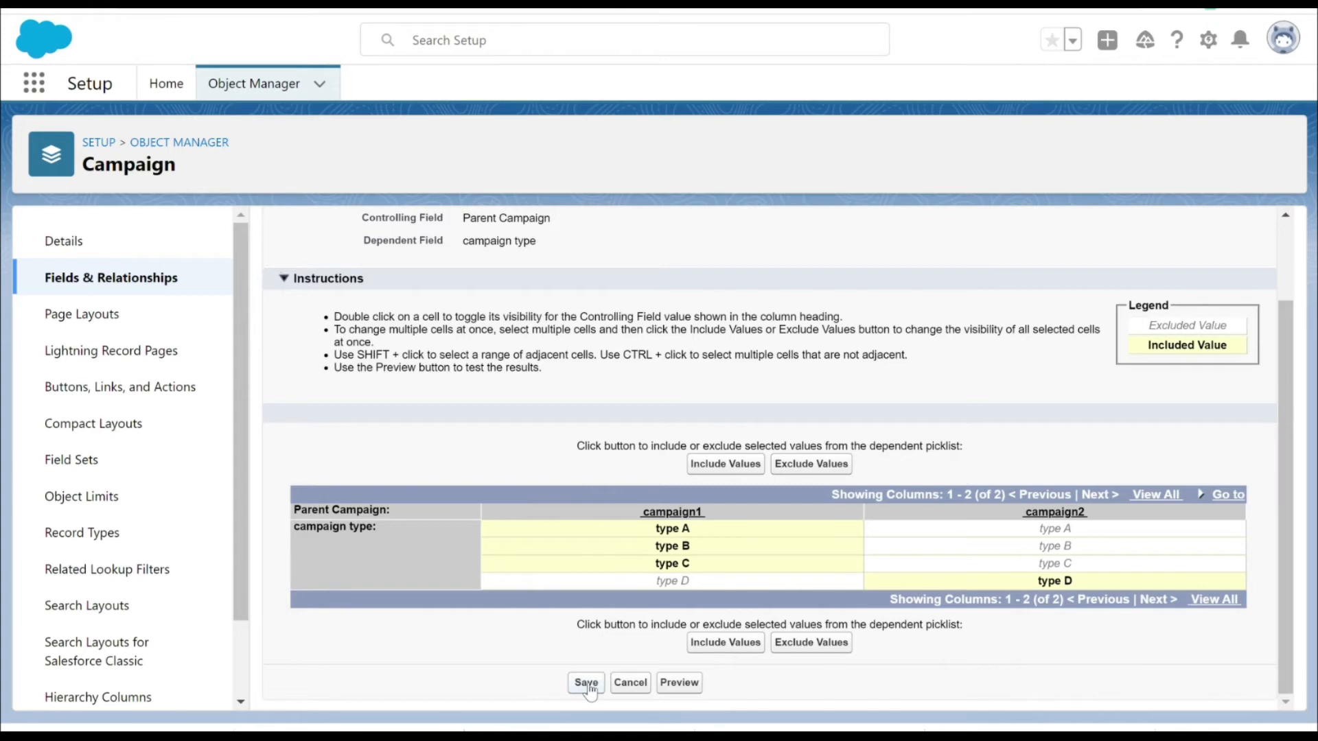
Save the Parent Campaign to campaign type field dependency
left_click(587, 683)
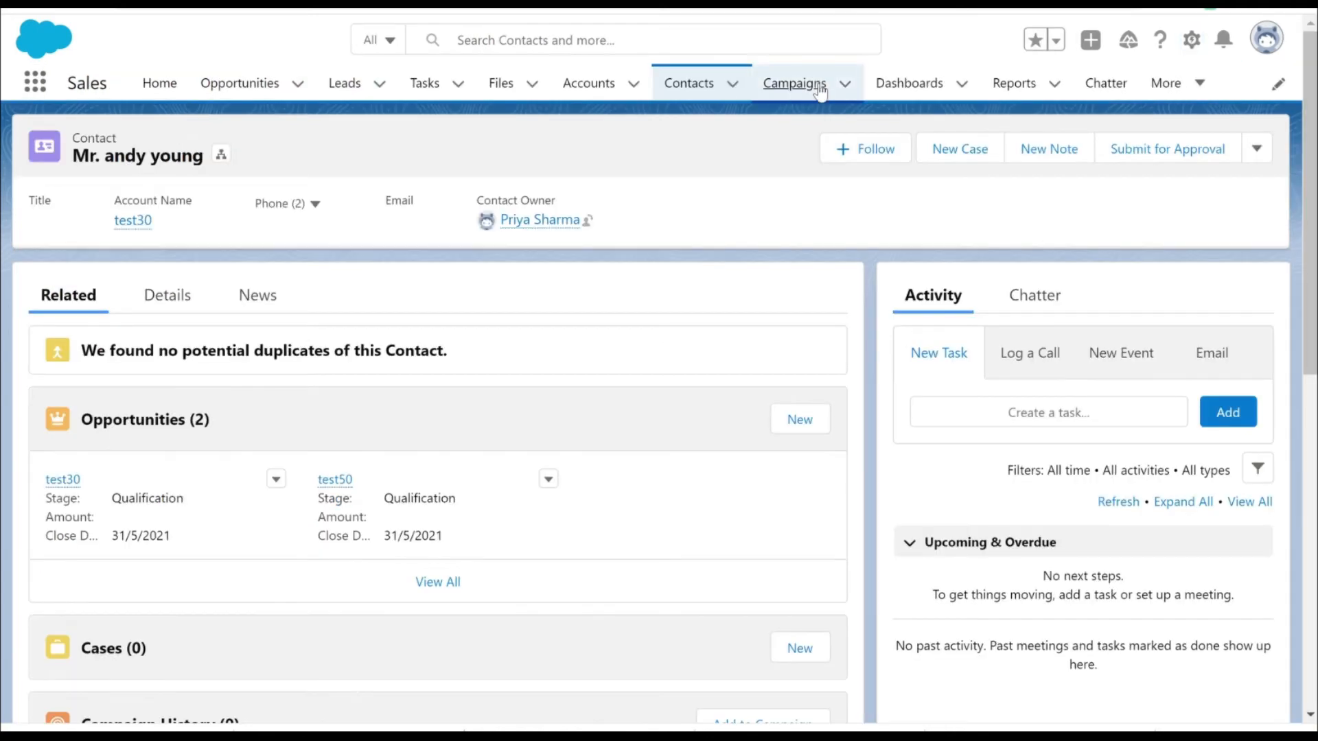
Reach Campaign_4's detail fields from the Campaigns list, down to the Parent Campaign picklist
left_click(794, 83)
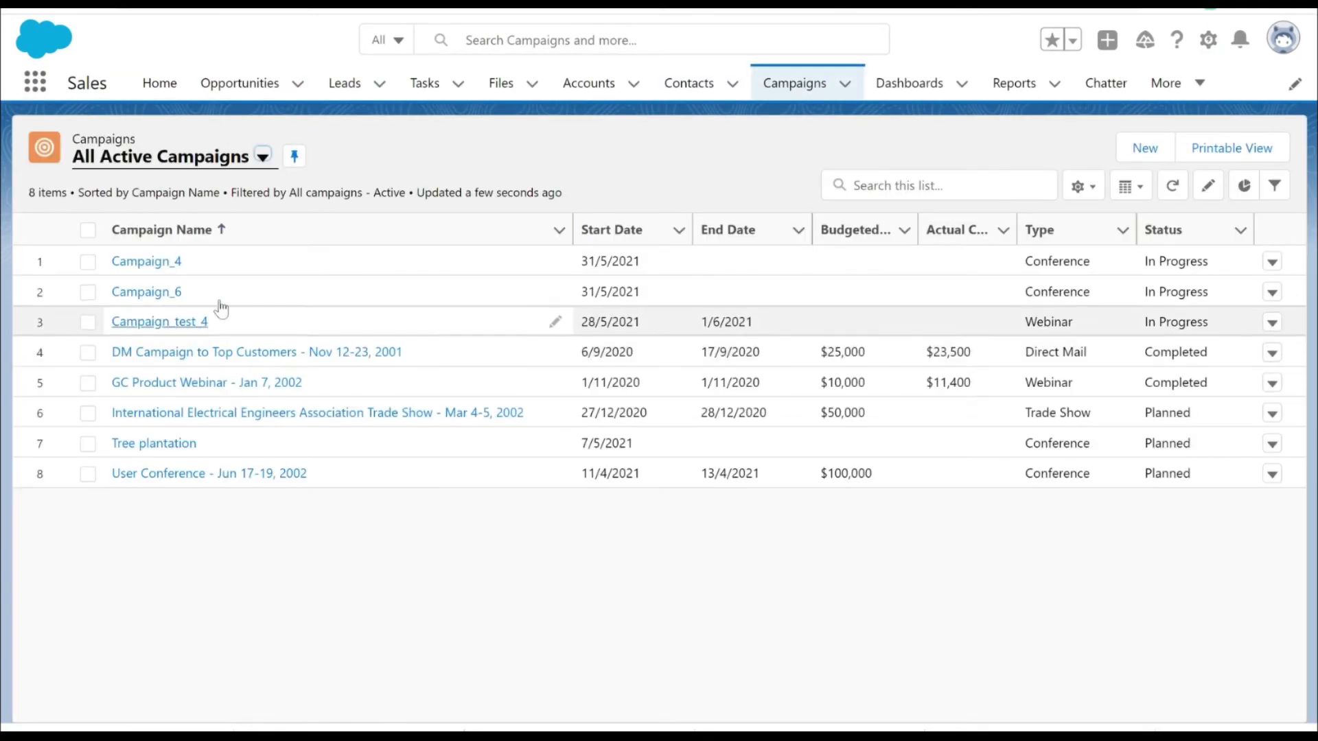
mouse_move(799, 172)
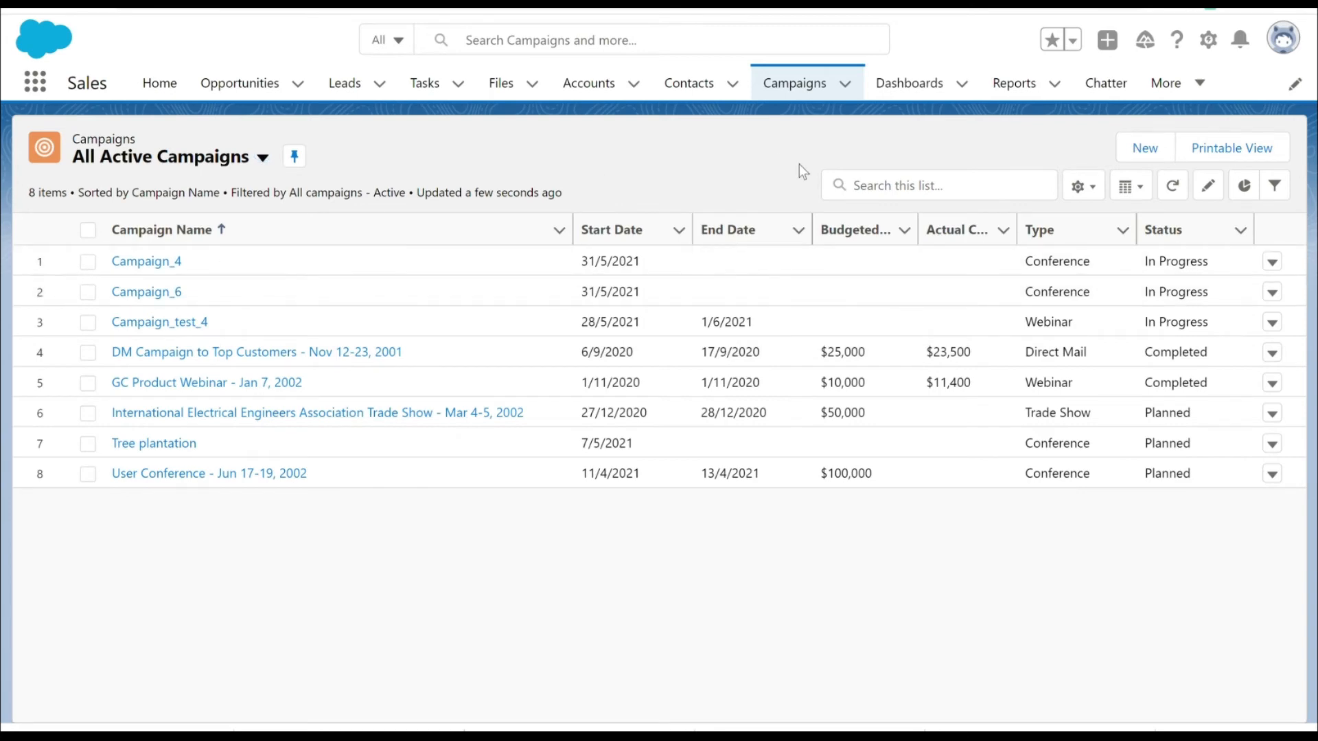
mouse_move(613, 192)
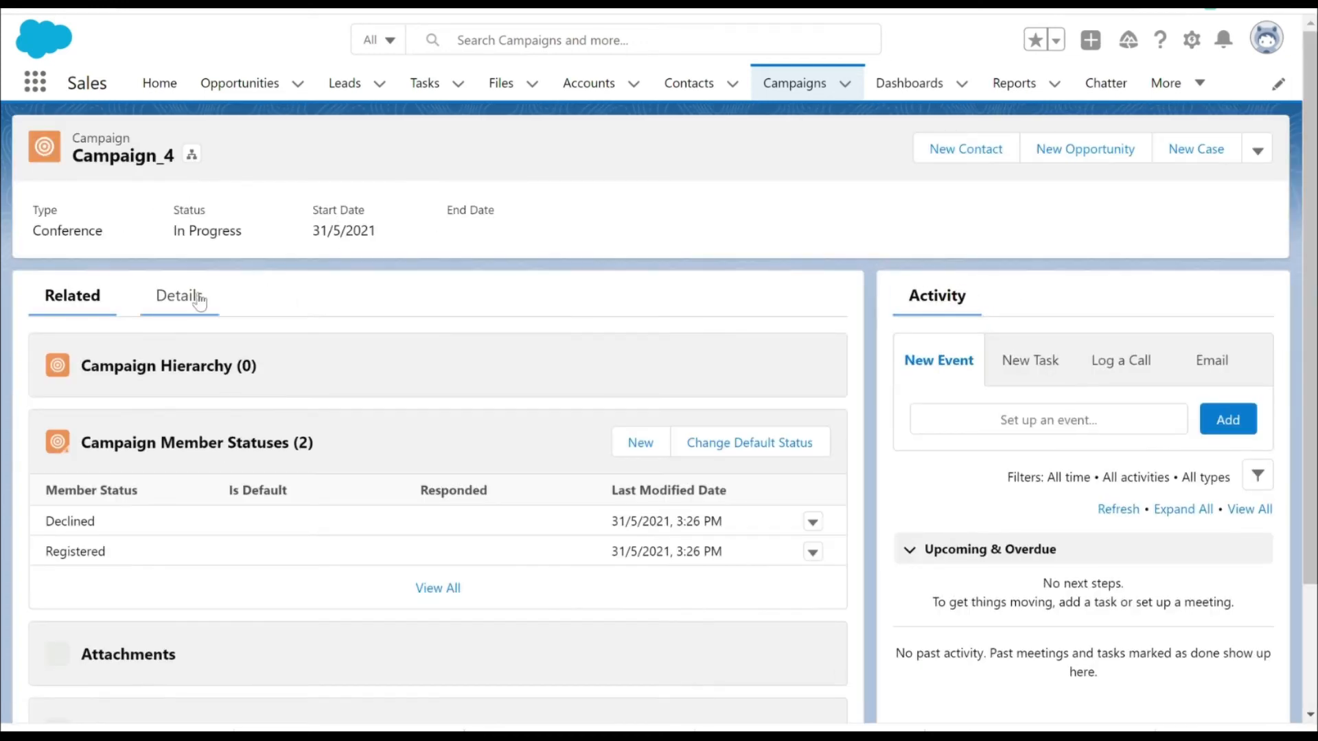
left_click(177, 295)
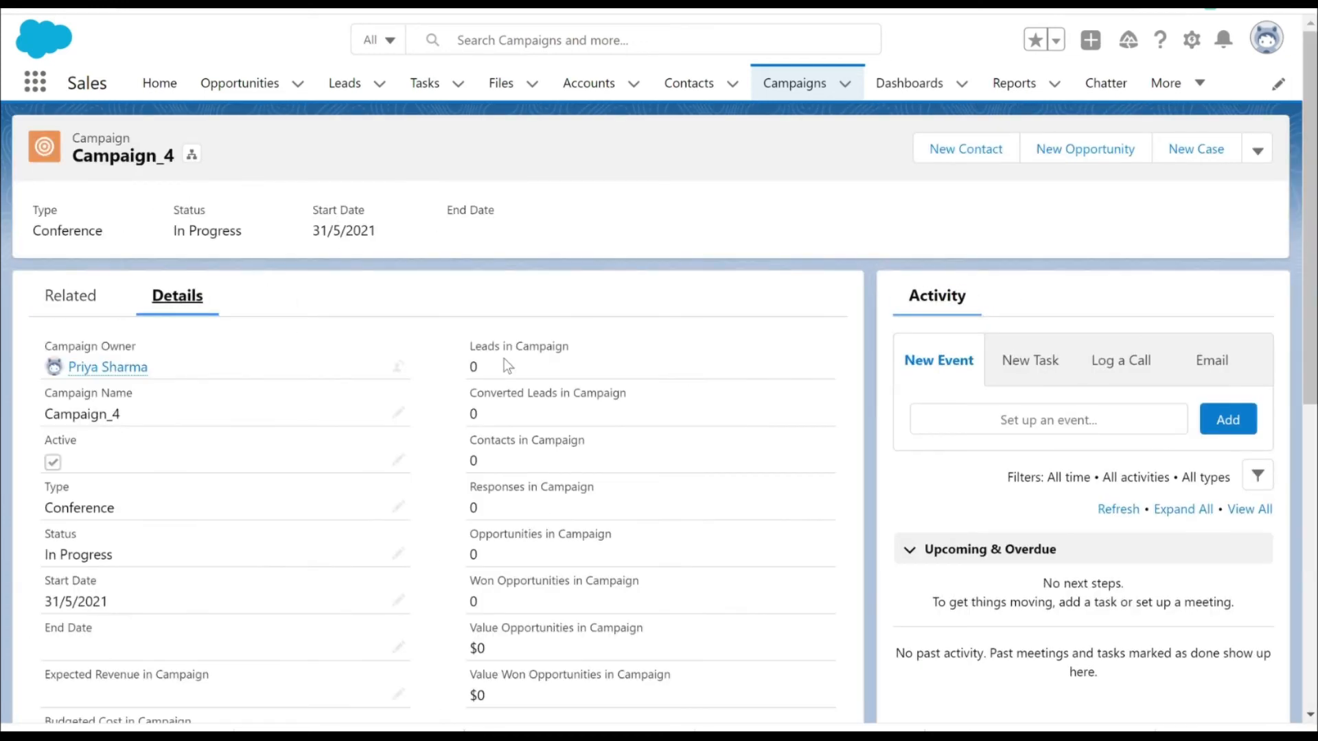
scroll("down", 3)
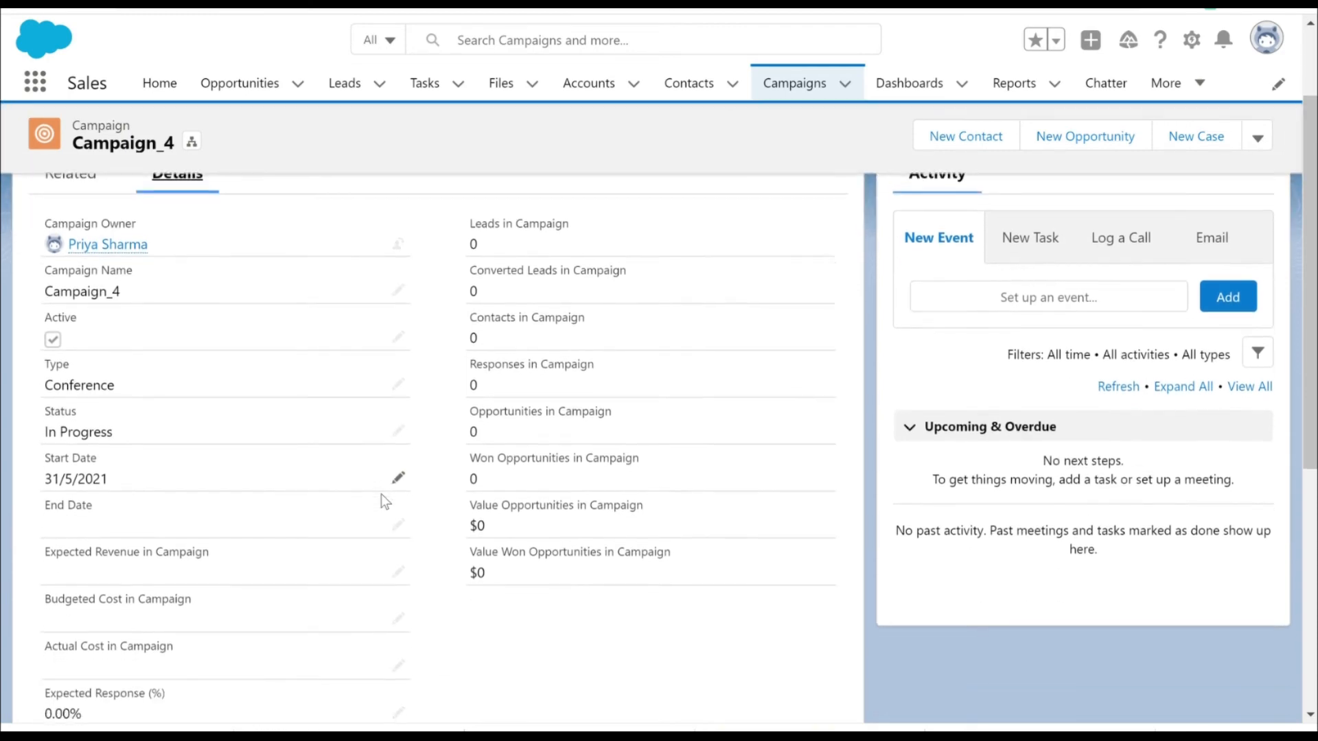
scroll("down", 3)
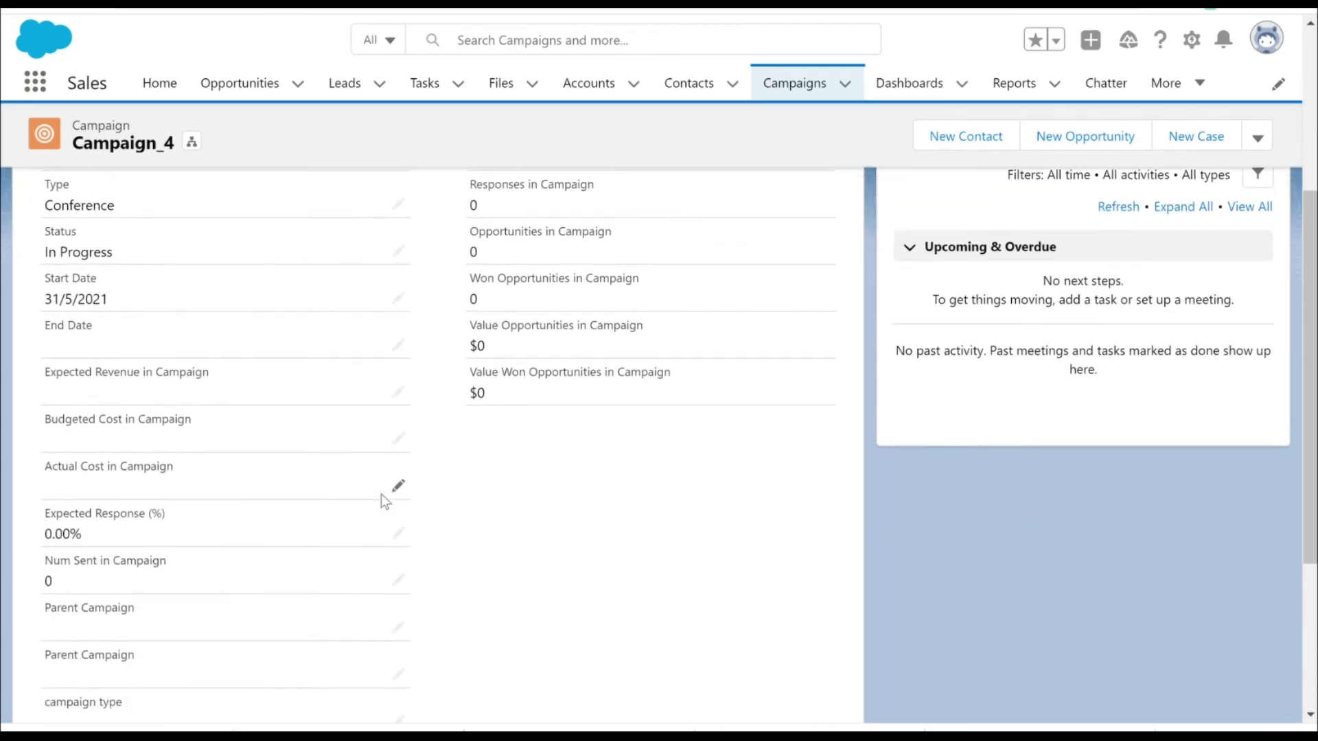
scroll("down", 3)
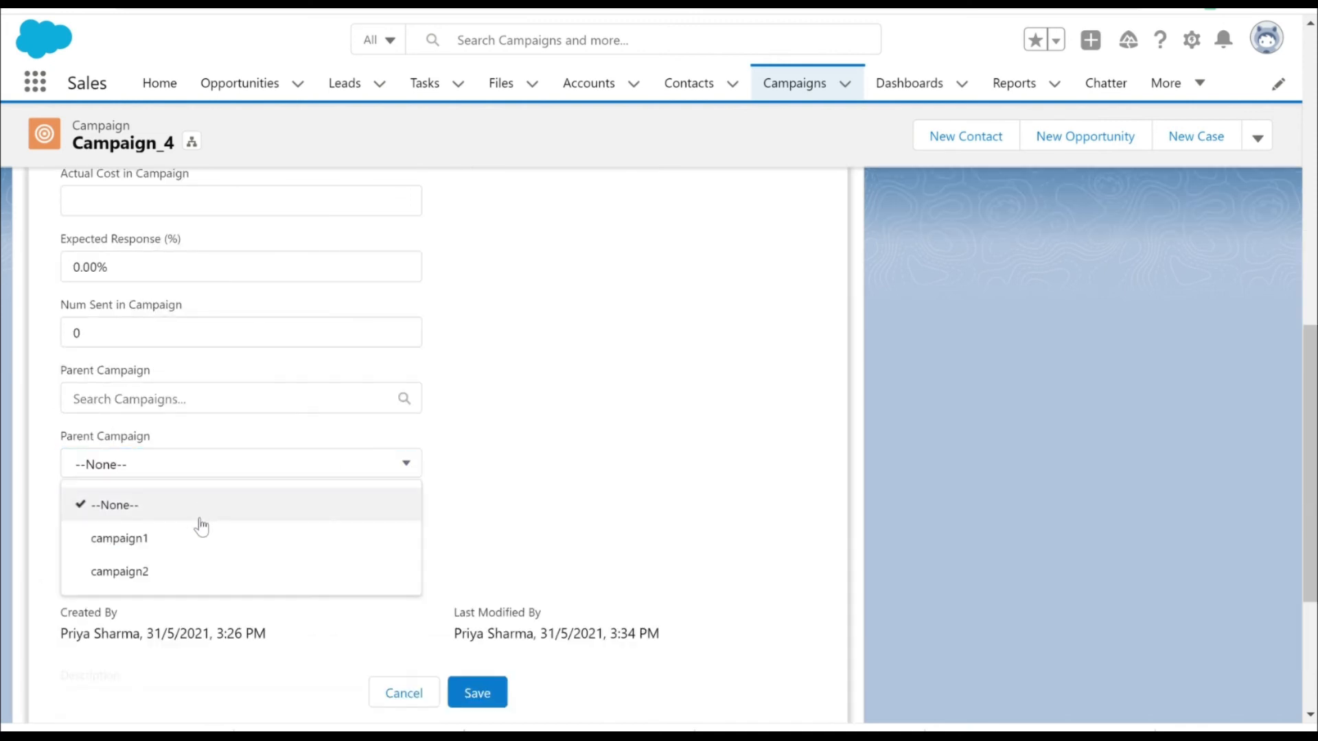
Try campaign1, then set Parent Campaign to campaign2 and campaign type to type D
left_click(118, 539)
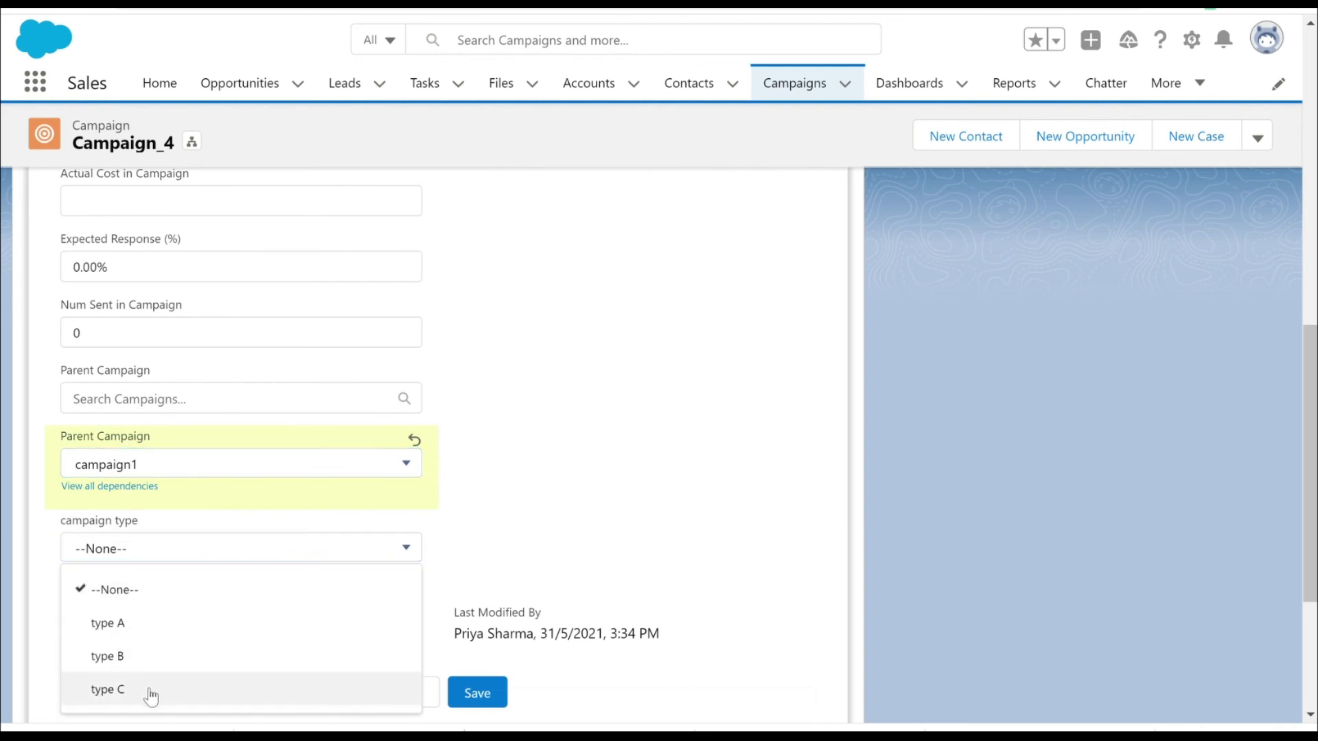
mouse_move(207, 656)
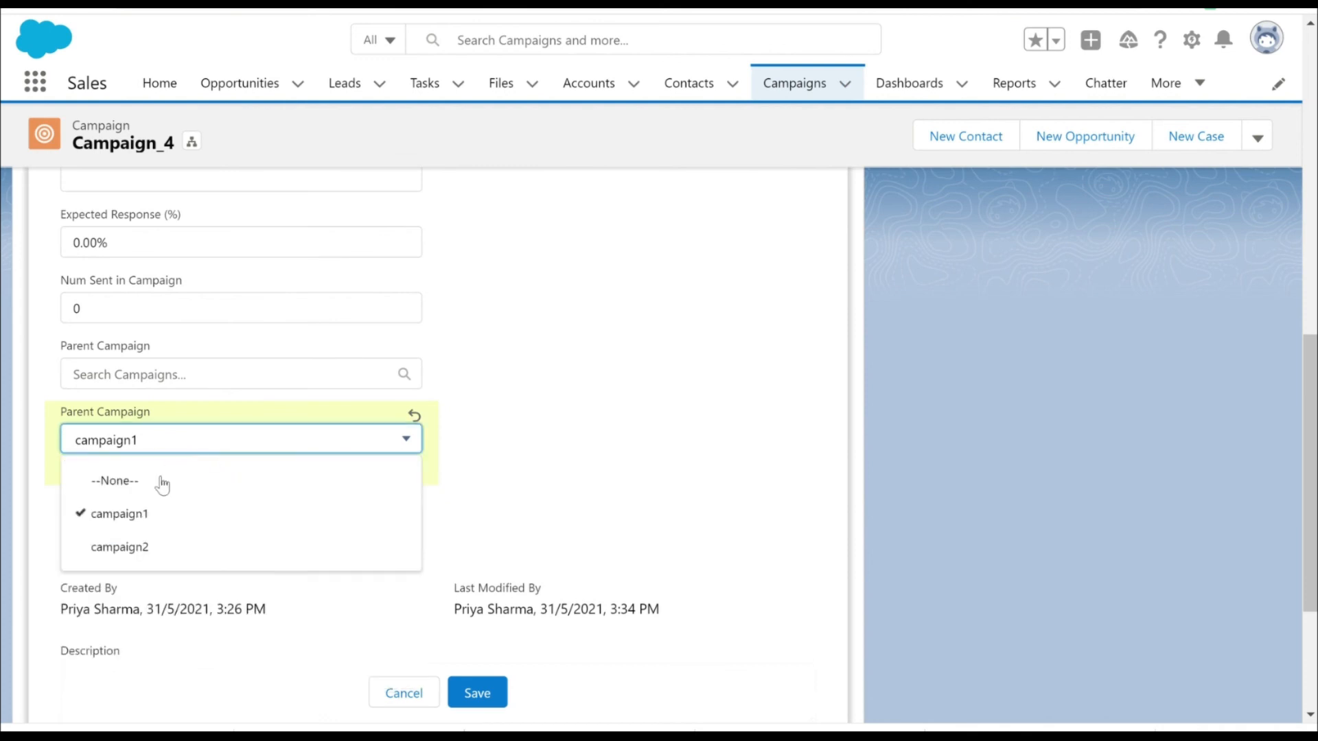
left_click(119, 546)
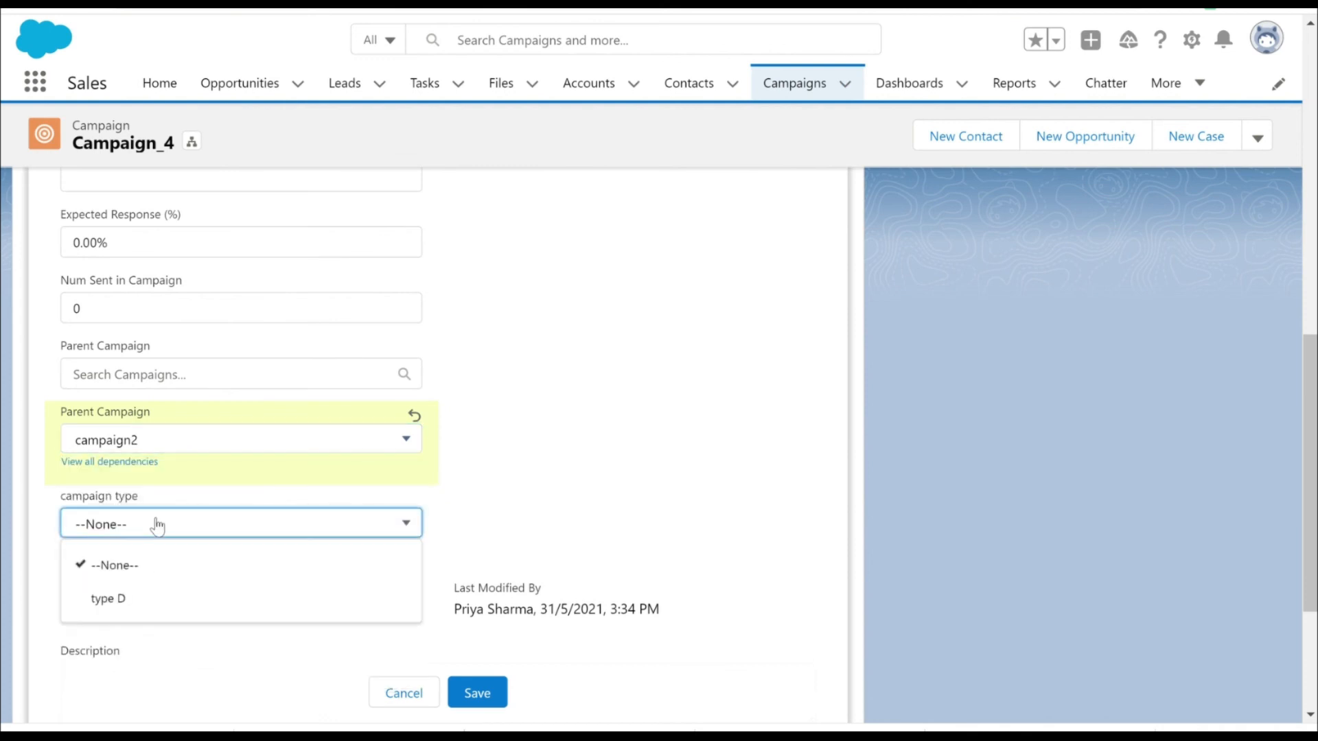
left_click(107, 599)
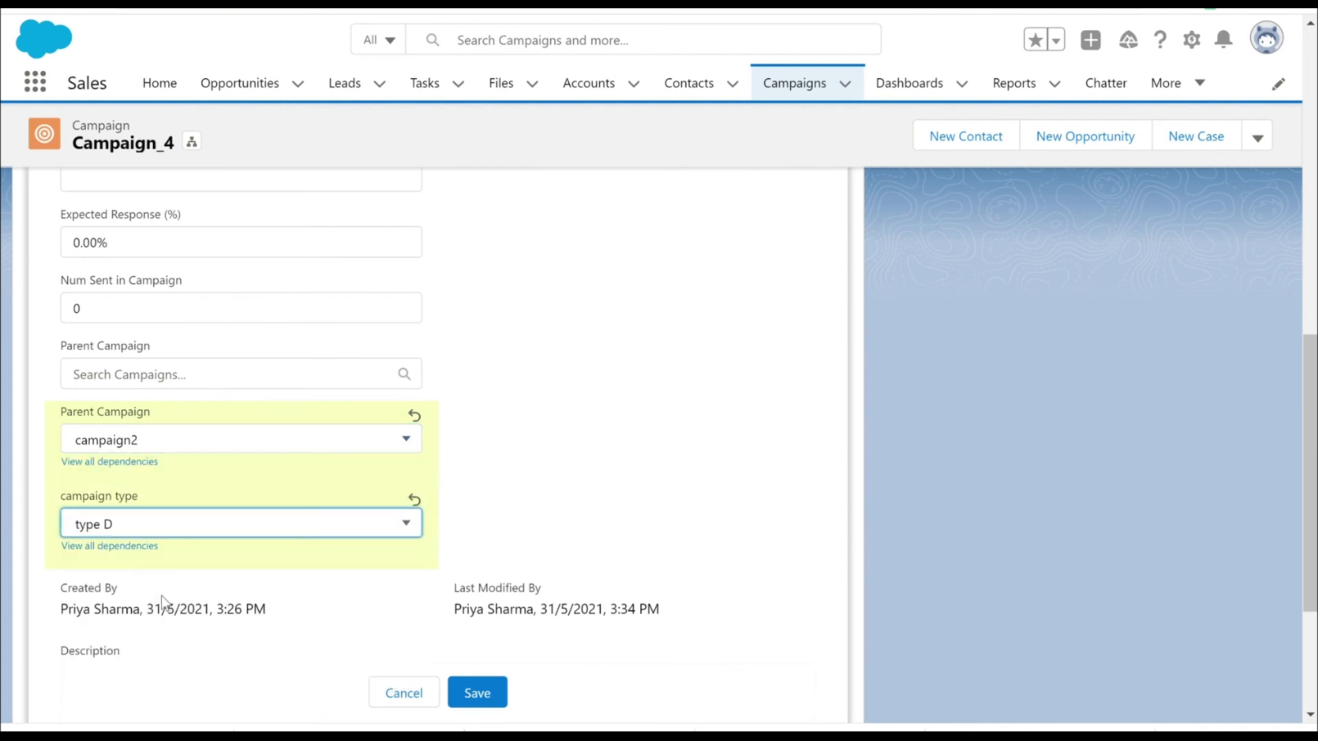